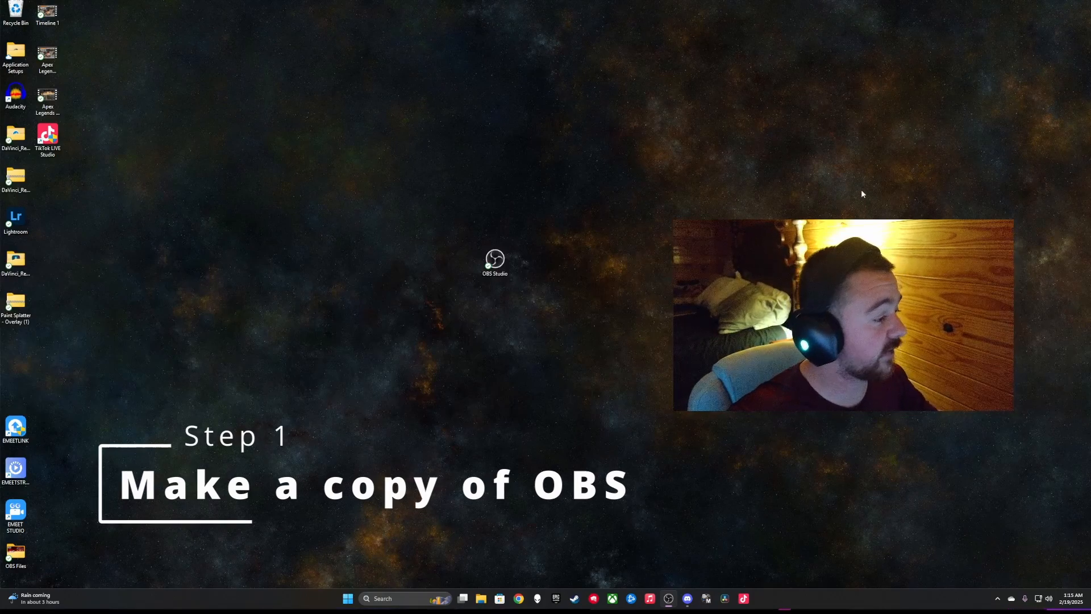
mouse_move(514, 258)
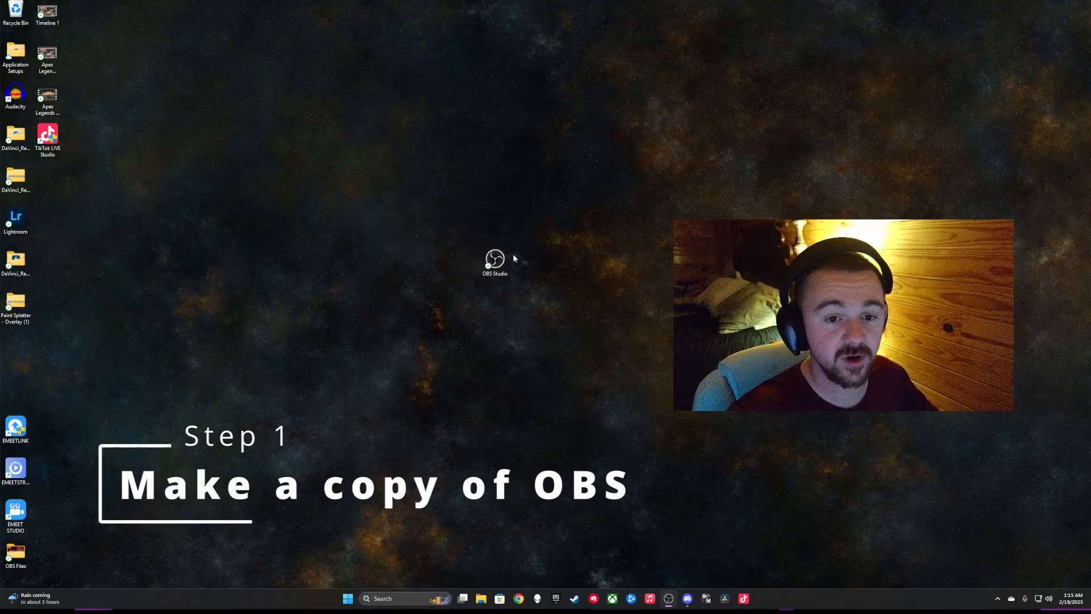
Right-drag the OBS Studio shortcut to an empty spot and choose 'Copy here' to duplicate it.
left_click_drag(495, 261, 429, 302)
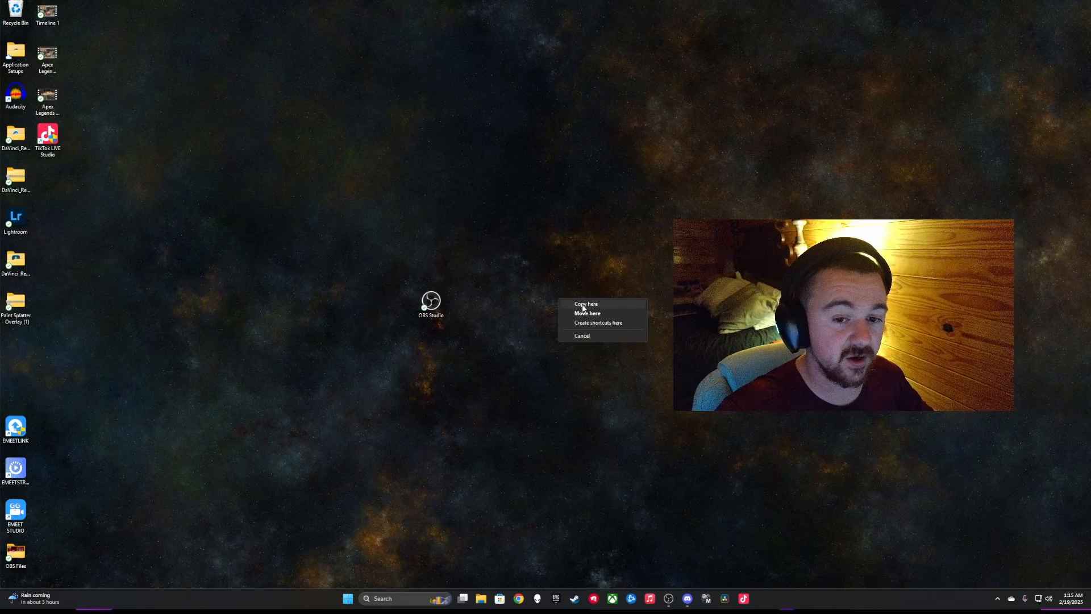
left_click(585, 304)
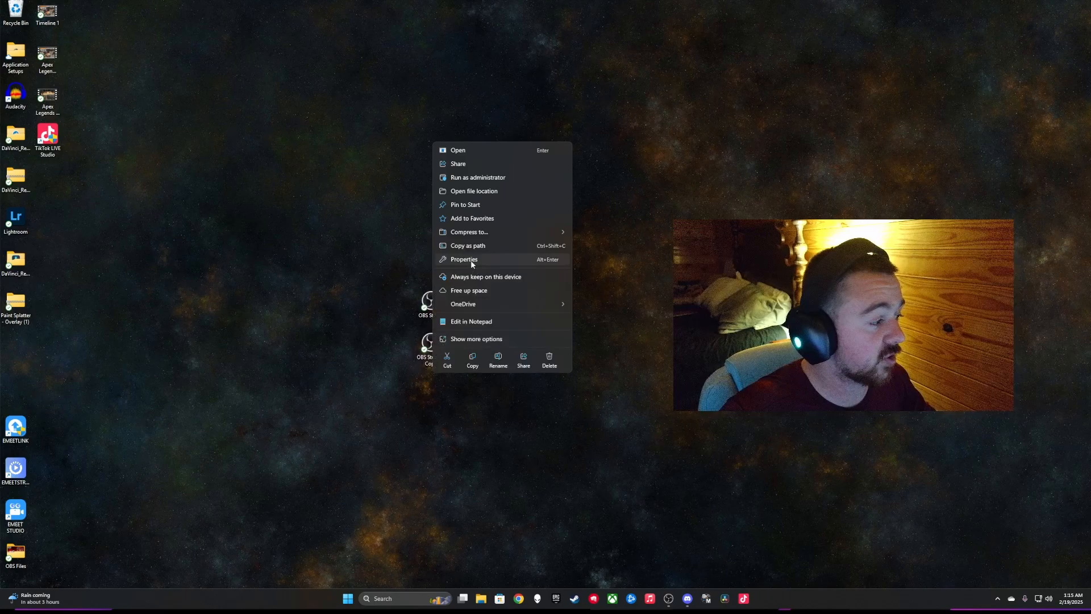
Bring up Properties of 'OBS Studio - Copy' to append the --disable-features flag to Target.
left_click(464, 259)
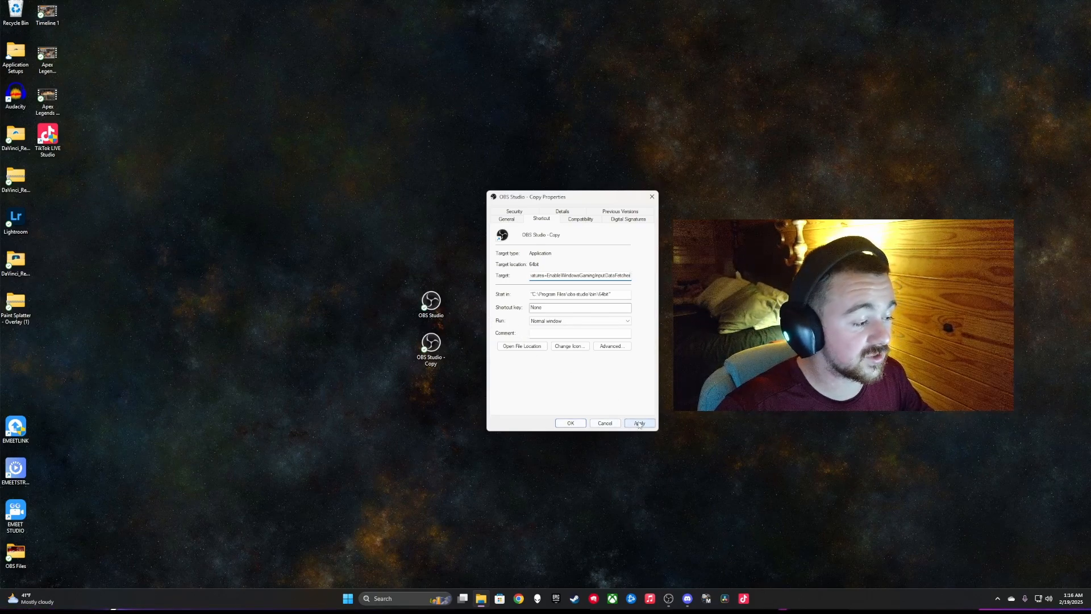
Apply the edited target and dismiss the 'Problem with Shortcut' invalid-path error.
left_click(637, 423)
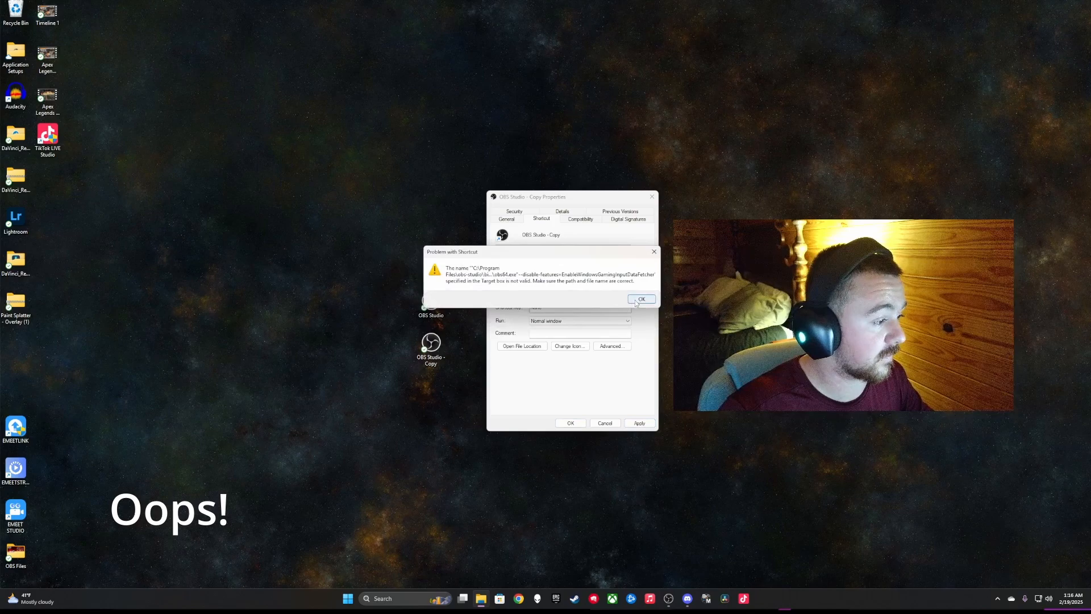
left_click(641, 299)
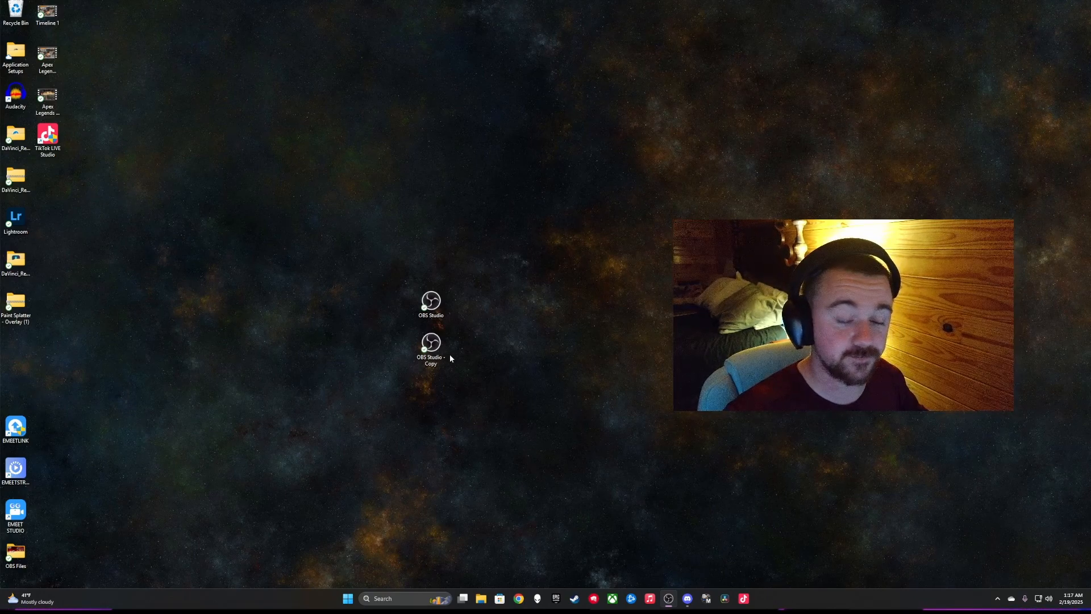
left_click(429, 344)
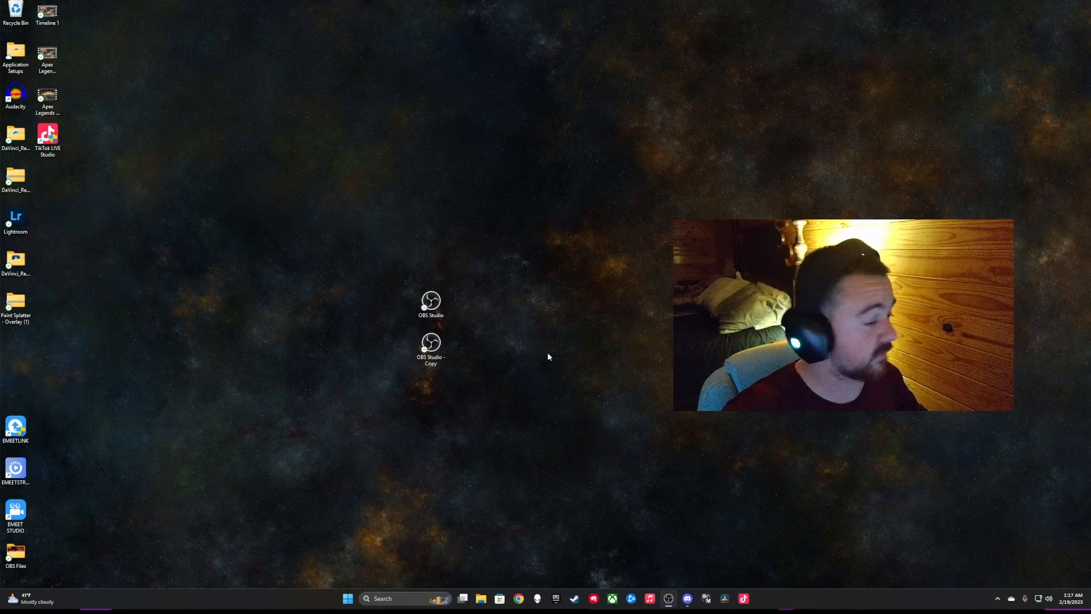
right_click(430, 345)
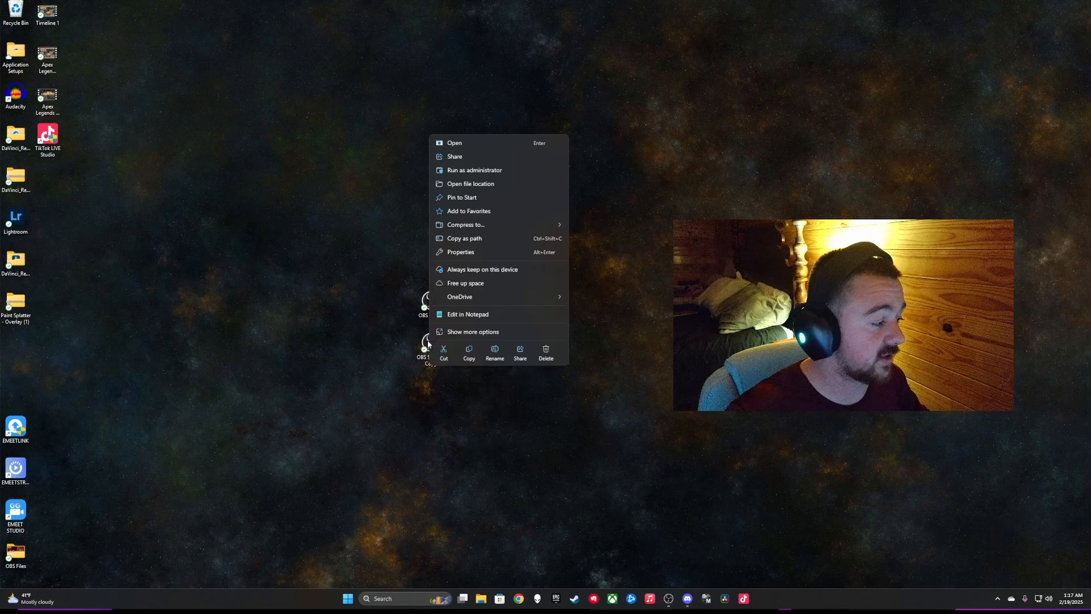
left_click(460, 252)
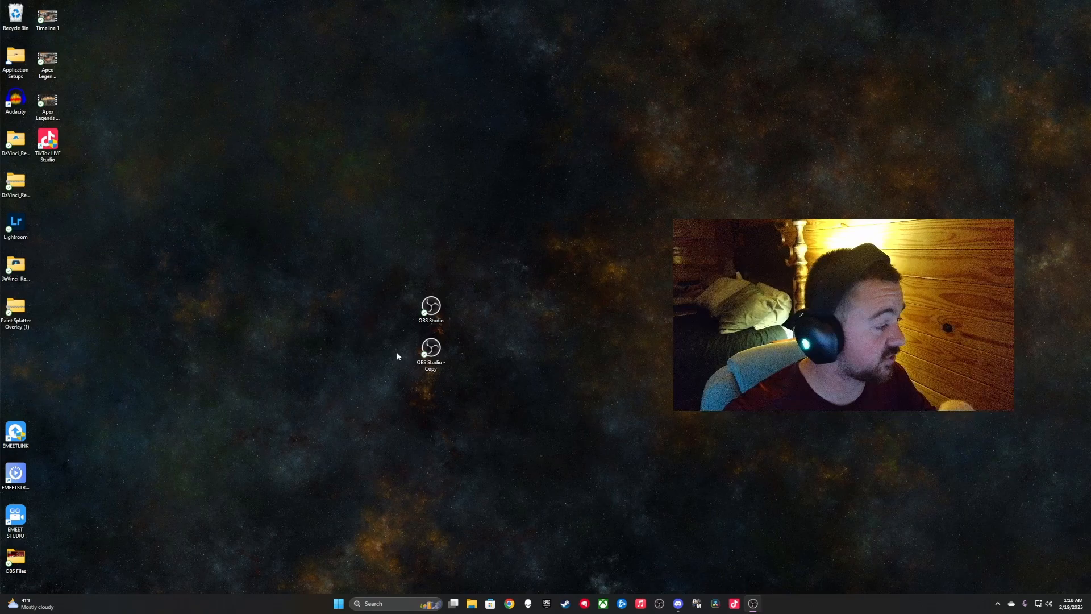
mouse_move(654, 374)
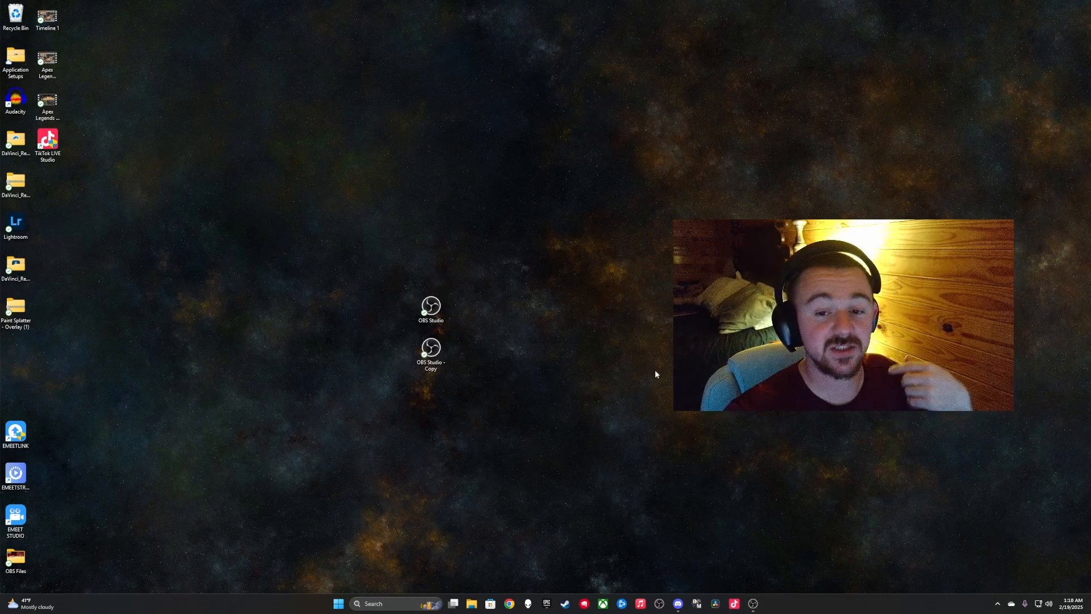